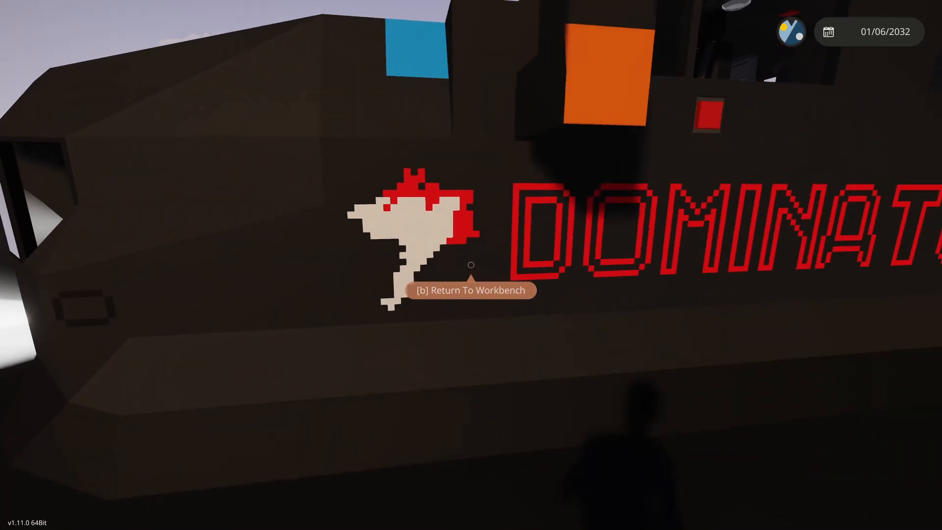
# Step: Walk from the Dominator lettering around to the rear, looking up at the cabin
pyautogui.press('b')
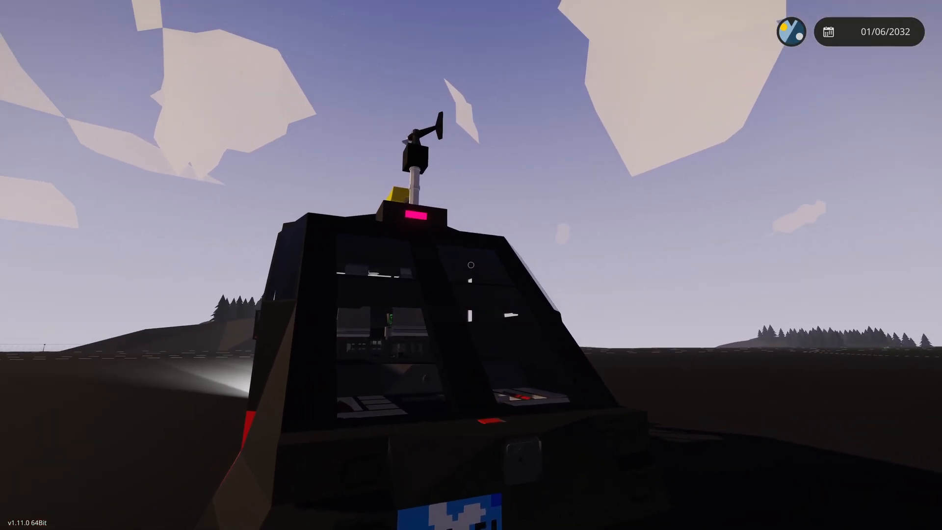